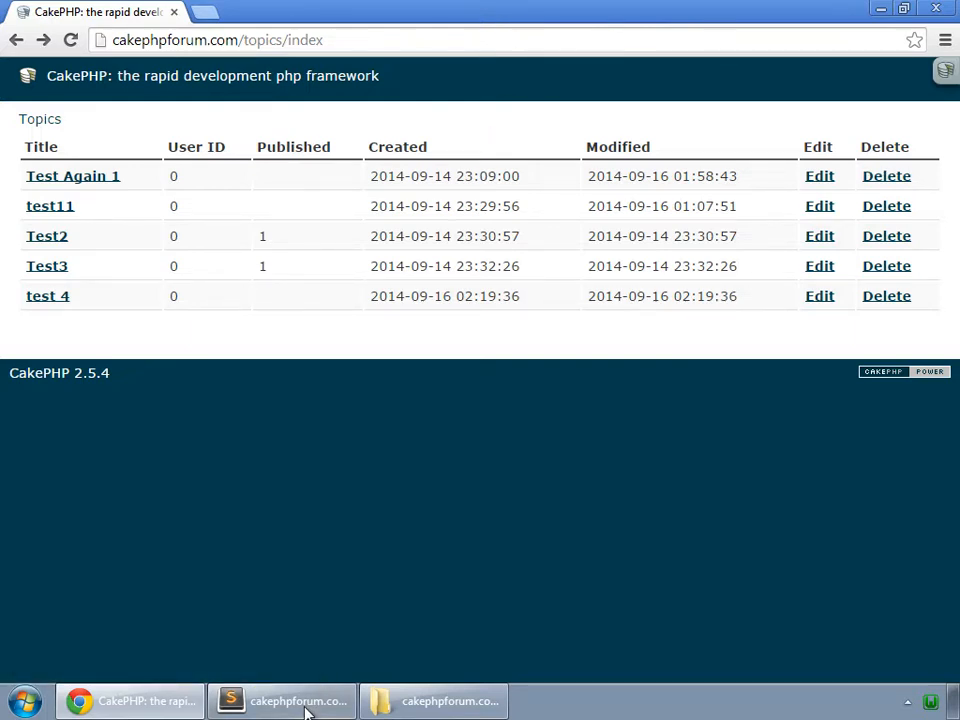
Step: Bring Sublime Text forward and expand app > View > Topics in the project sidebar
{"action": "left_click", "coordinate": [280, 700]}
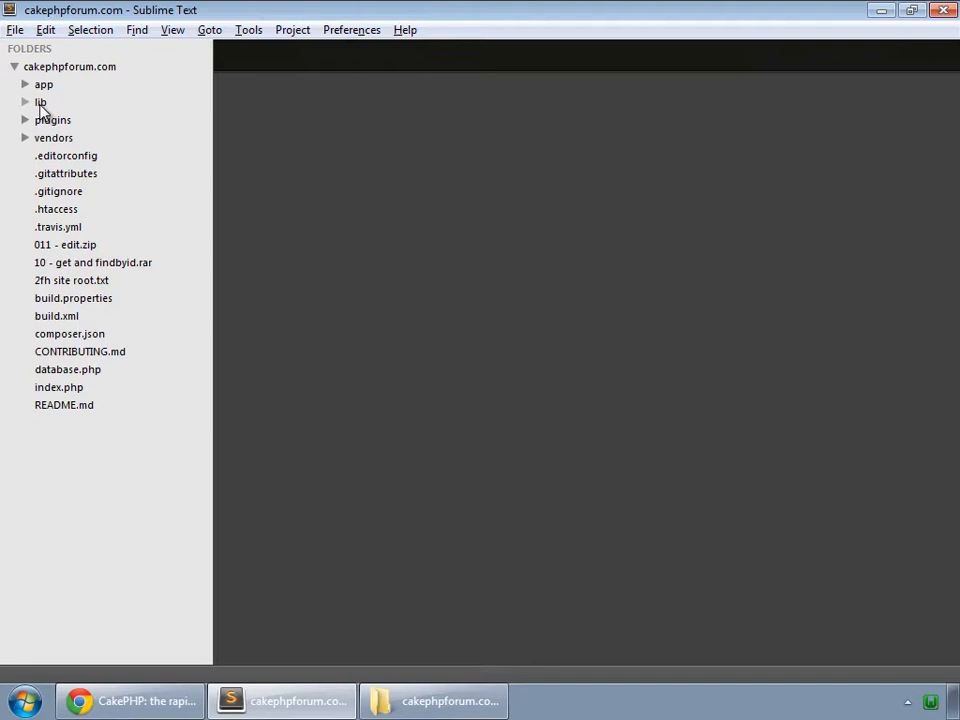
{"action": "left_click", "coordinate": [44, 84]}
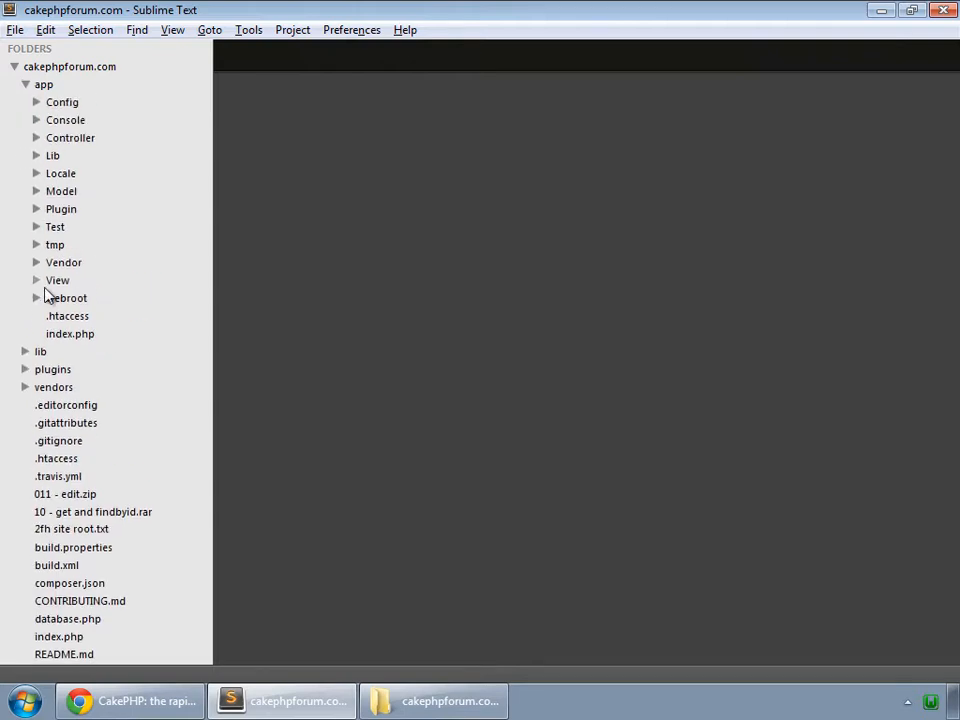
{"action": "left_click", "coordinate": [56, 280]}
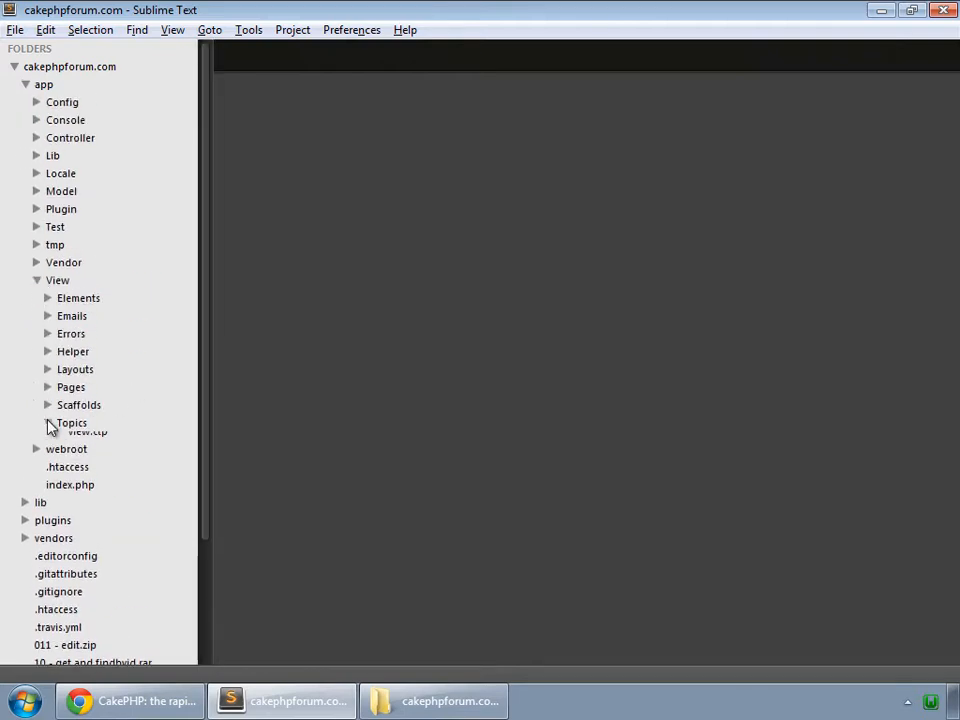
{"action": "left_click", "coordinate": [72, 422]}
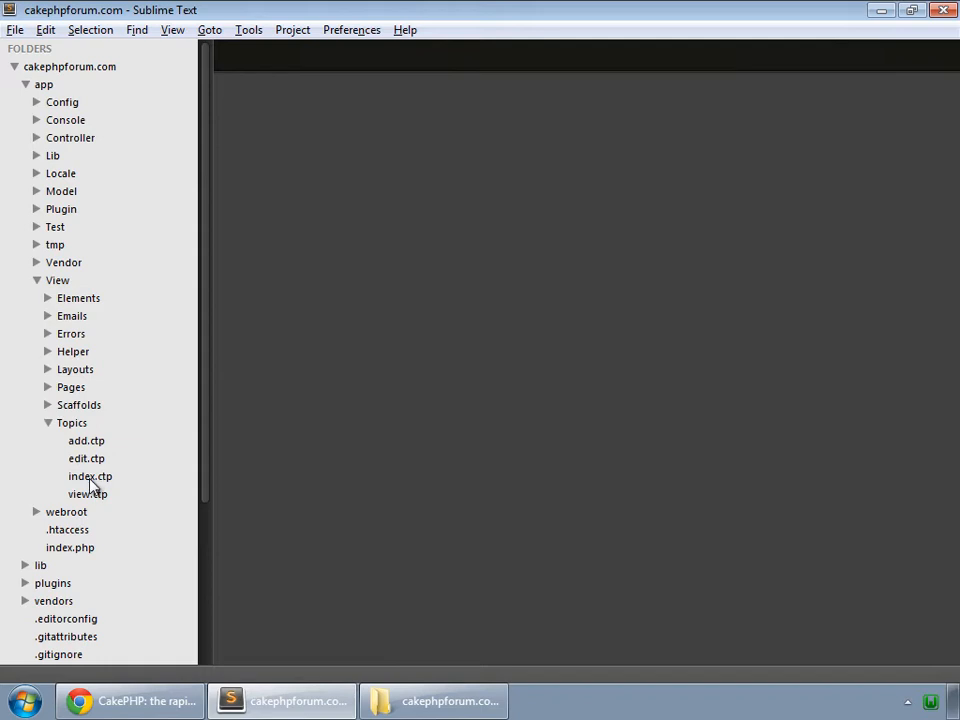
Step: In index.ctp, change the Delete link to Form->postLink with confirm 'Are you sure you want to delete this topic?' and save
{"action": "double_click", "coordinate": [90, 476]}
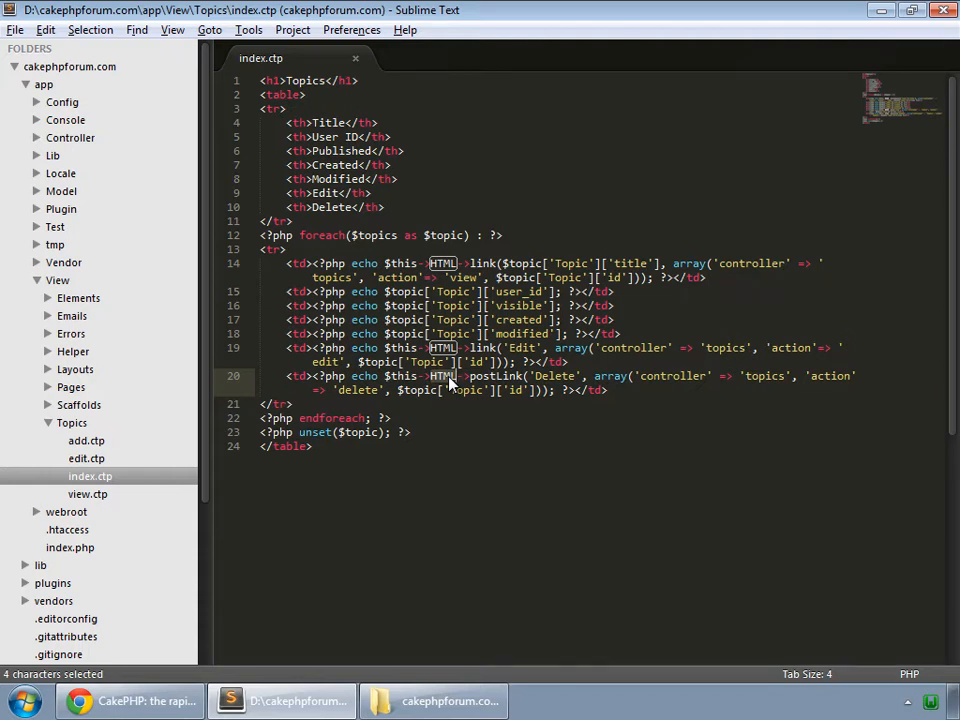
{"action": "type", "text": "Form"}
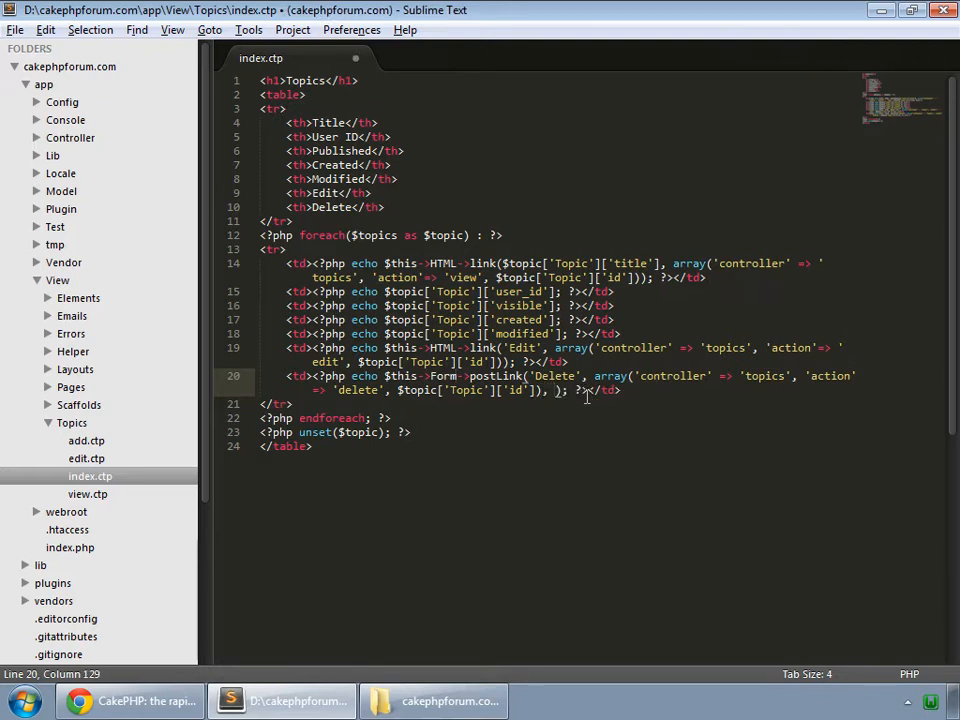
{"action": "type", "text": "array"}
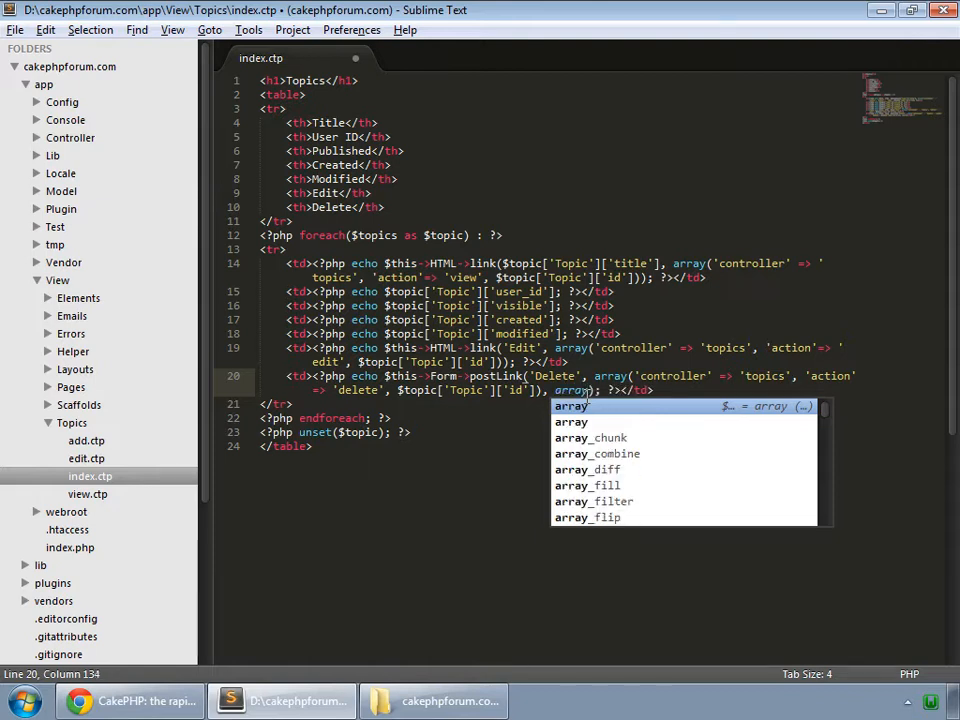
{"action": "type", "text": "'confirm' => '')"}
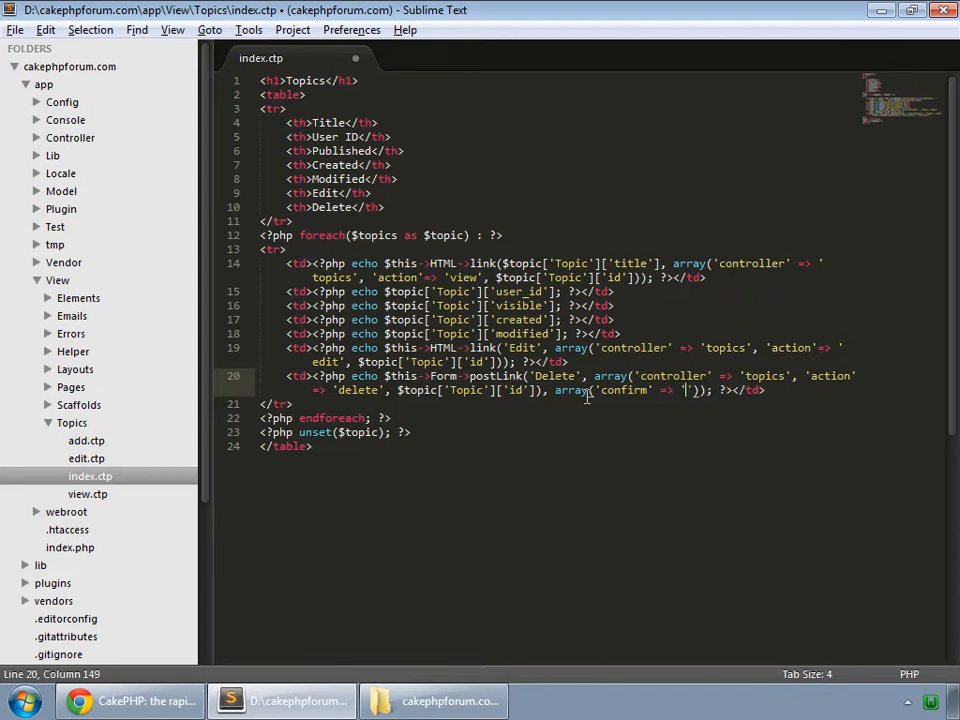
{"action": "type", "text": "Are"}
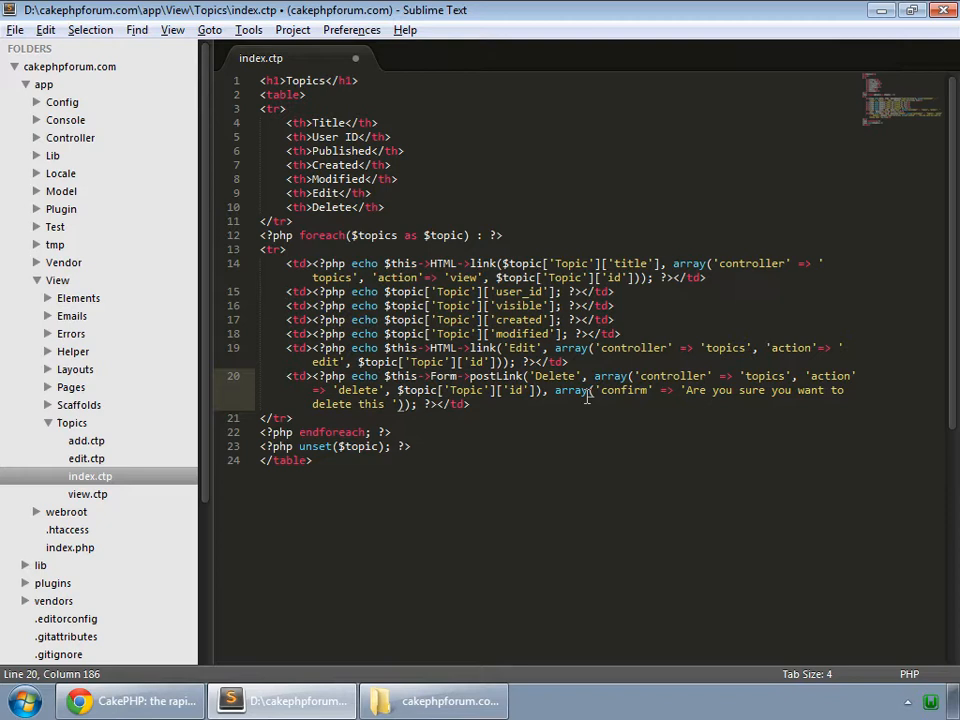
{"action": "type", "text": "topic?"}
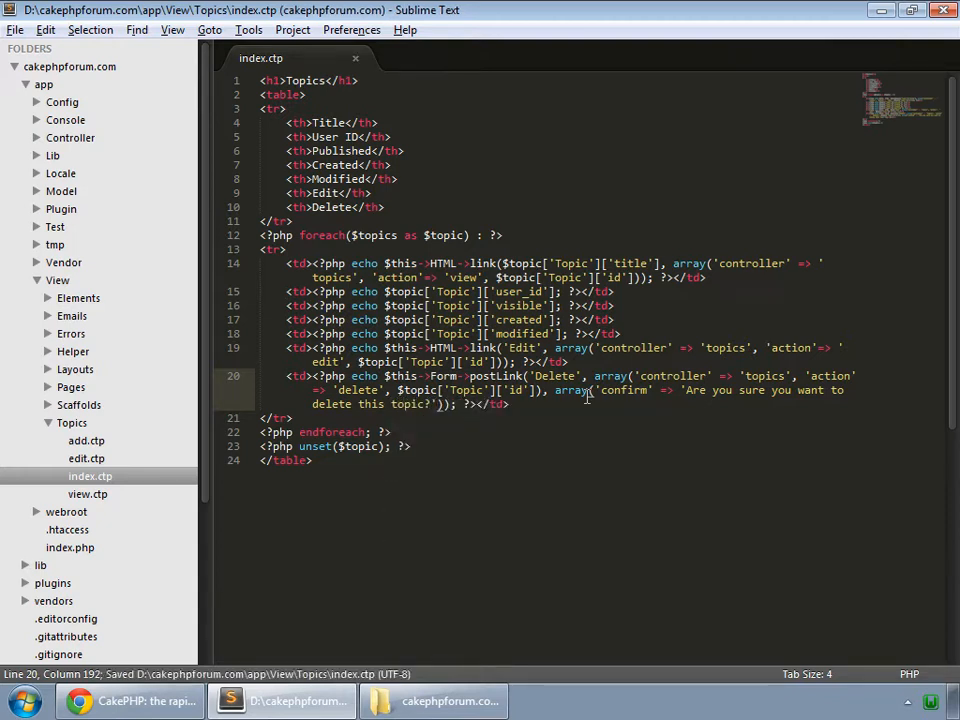
Step: In TopicsController.php, add a public delete($id) action and save
{"action": "left_click", "coordinate": [70, 136]}
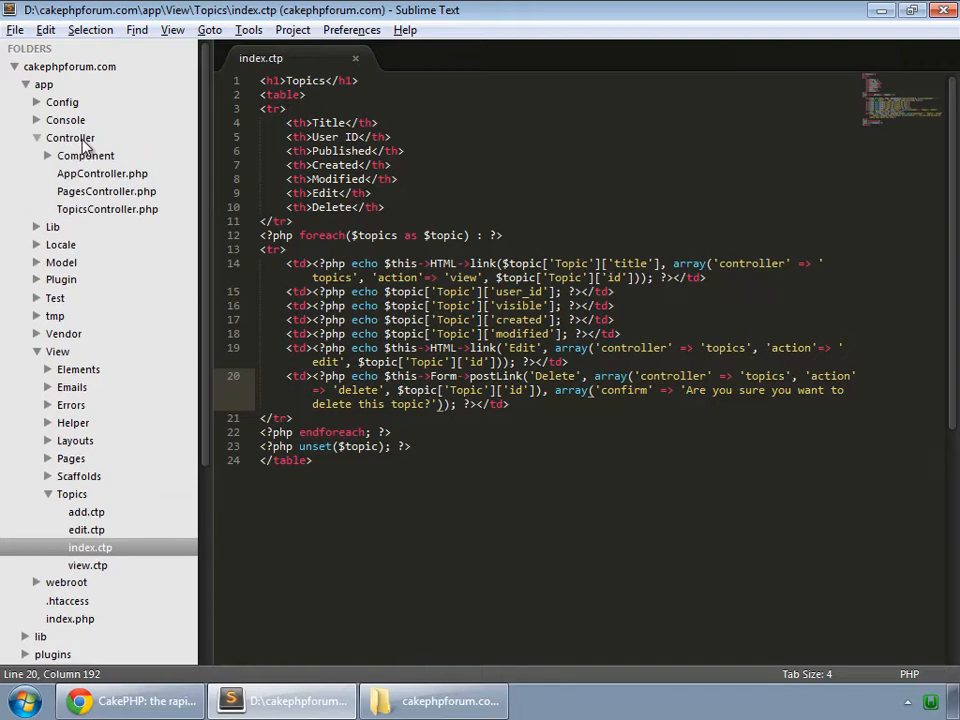
{"action": "left_click", "coordinate": [108, 210]}
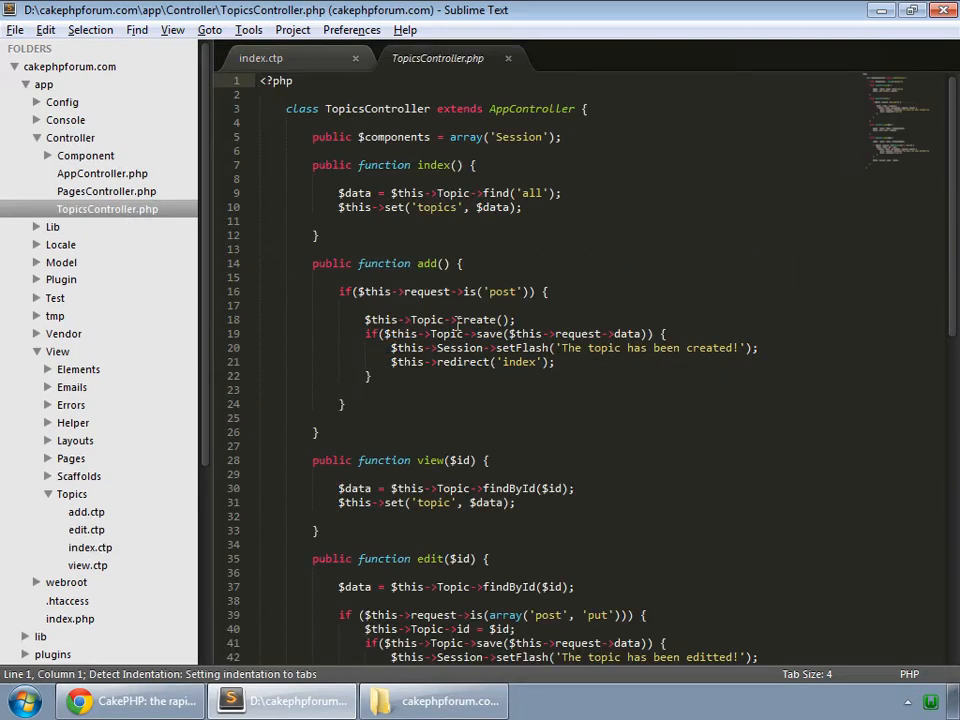
{"action": "scroll", "scroll_direction": "down", "scroll_amount": 3}
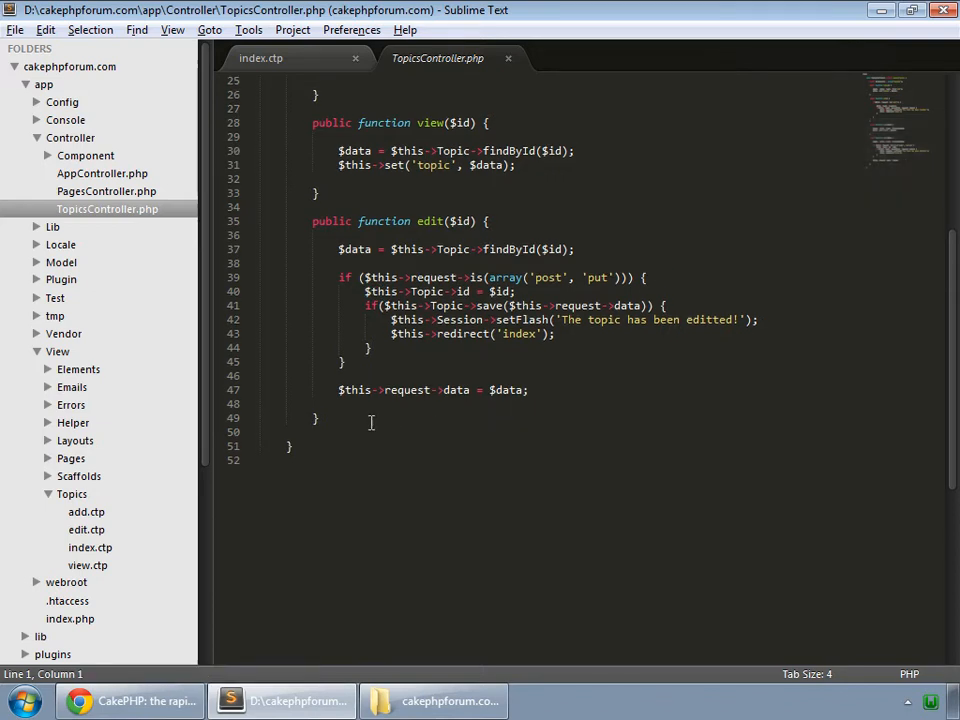
{"action": "type", "text": "public function d"}
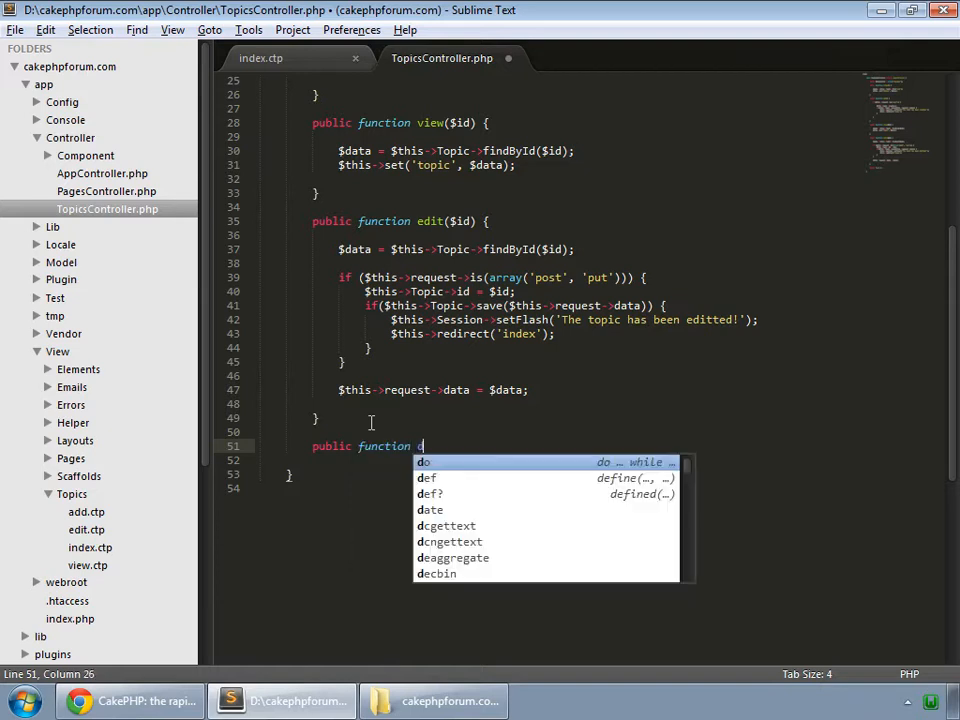
{"action": "type", "text": "elete"}
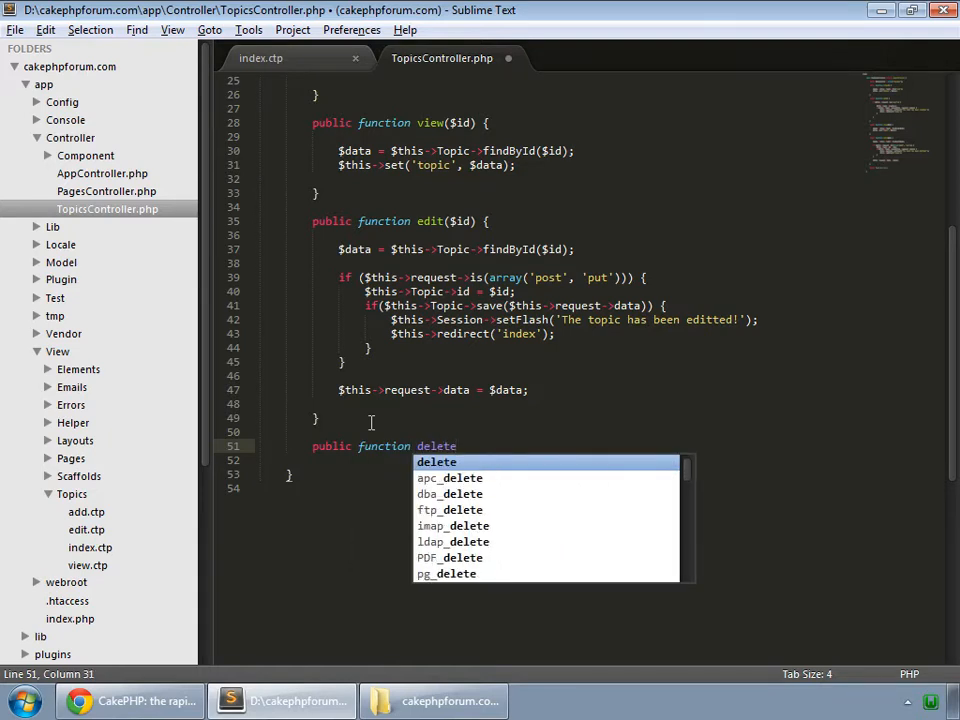
{"action": "type", "text": "($id) {"}
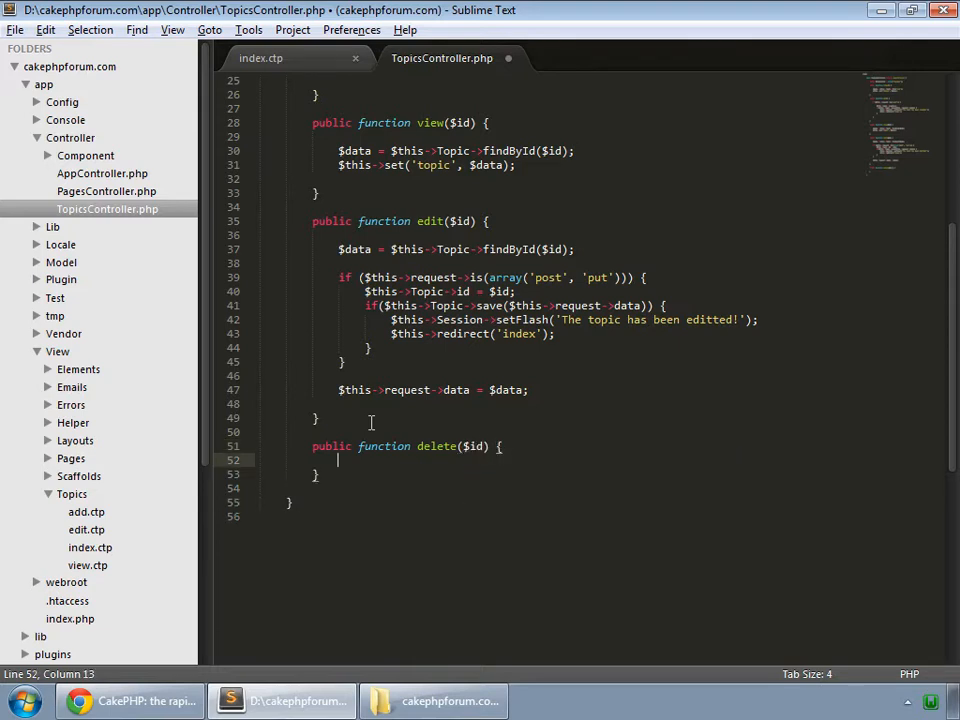
{"action": "key", "text": "ctrl+s"}
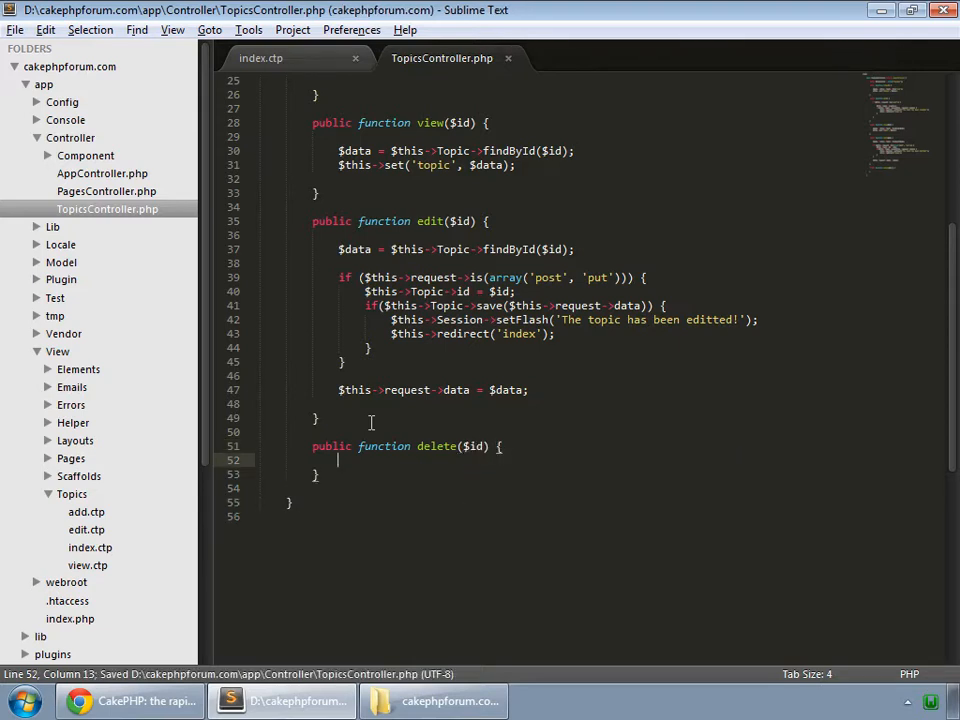
Step: Inside delete($id), set $this->Topic->id = $id; and save the file
{"action": "key", "text": "enter"}
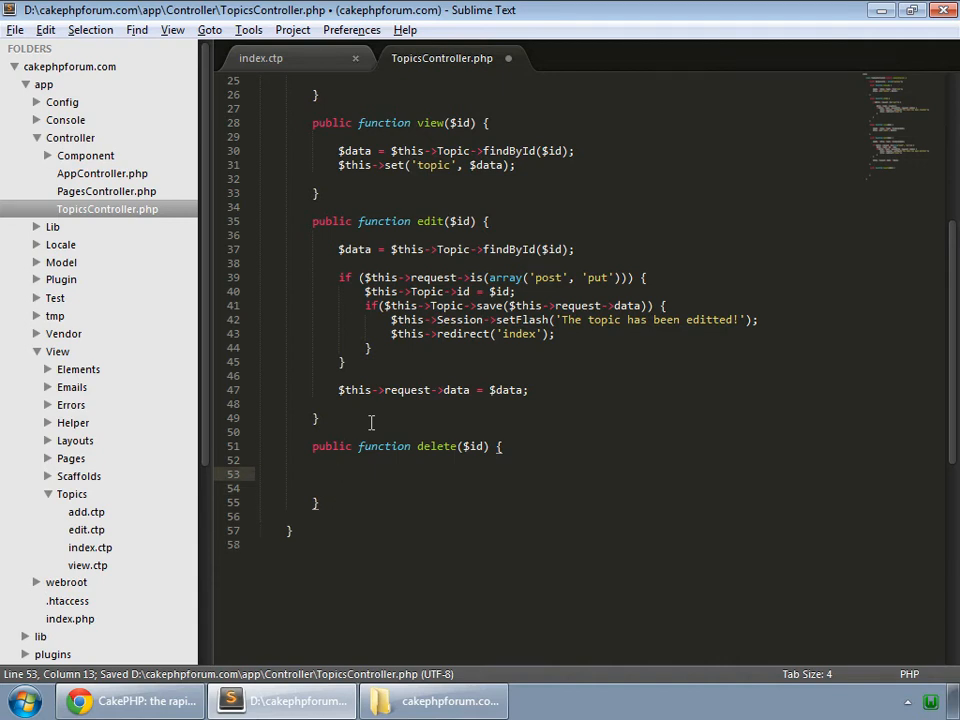
{"action": "type", "text": "$"}
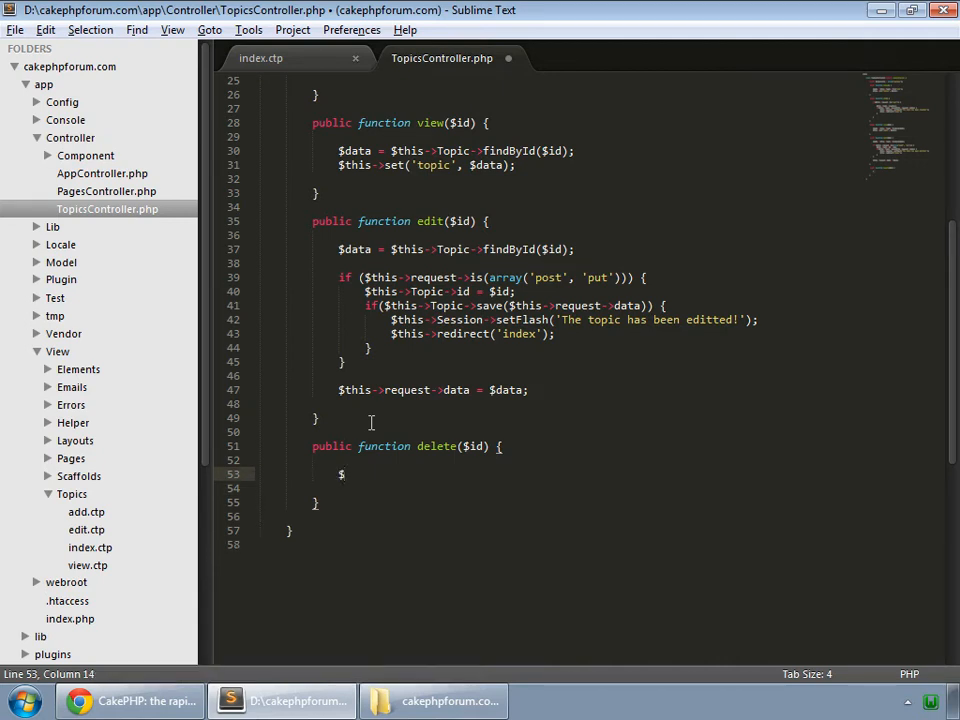
{"action": "type", "text": "this"}
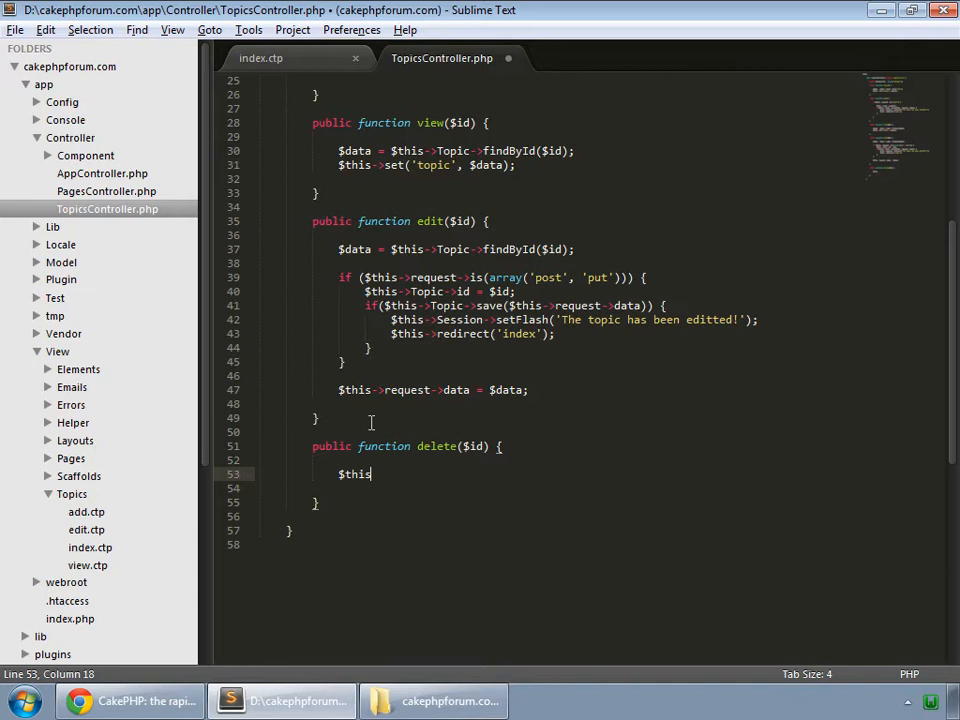
{"action": "type", "text": "->Topic"}
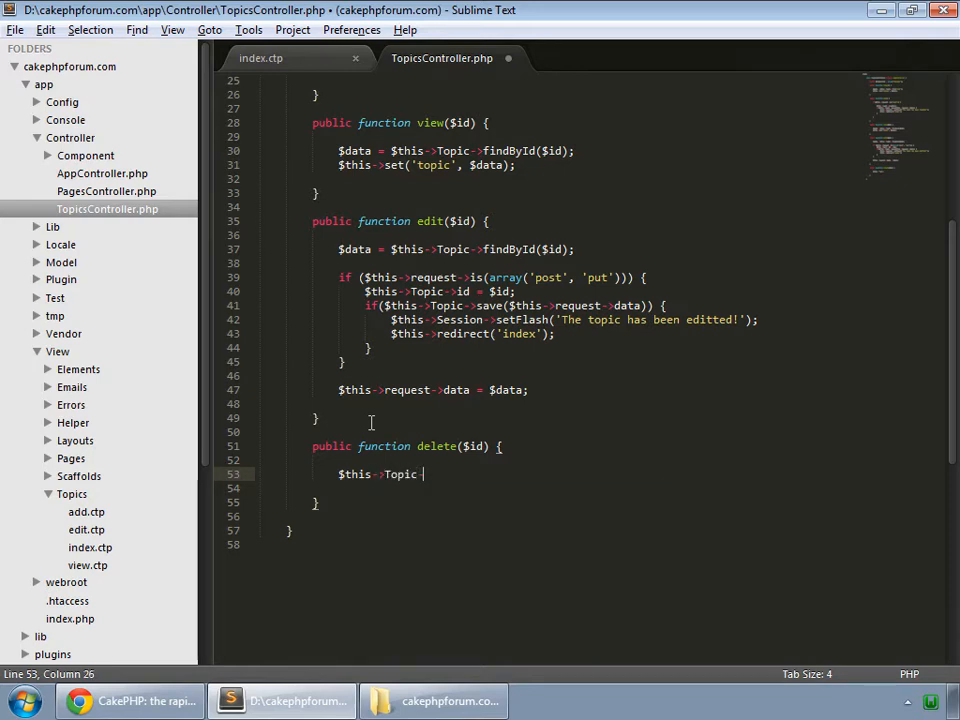
{"action": "type", "text": "id ="}
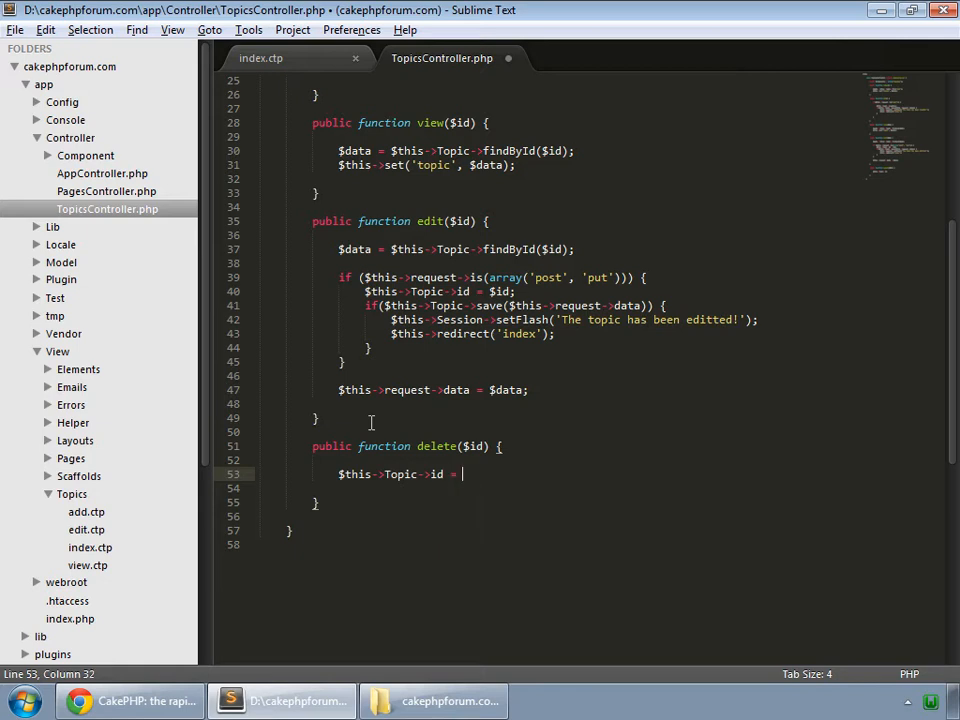
{"action": "type", "text": "$id;"}
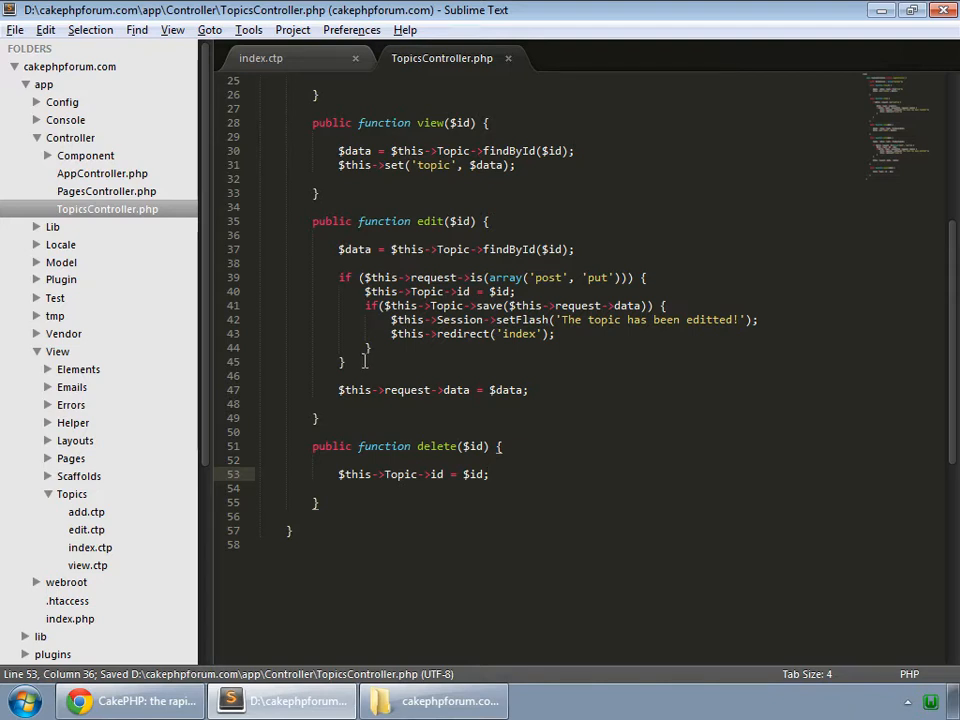
Step: Reuse edit()'s request-check block in delete(), calling Topic->delete() with flash 'The topic has been deleted!', and save
{"action": "left_click_drag", "start_coordinate": [340, 276], "coordinate": [370, 360]}
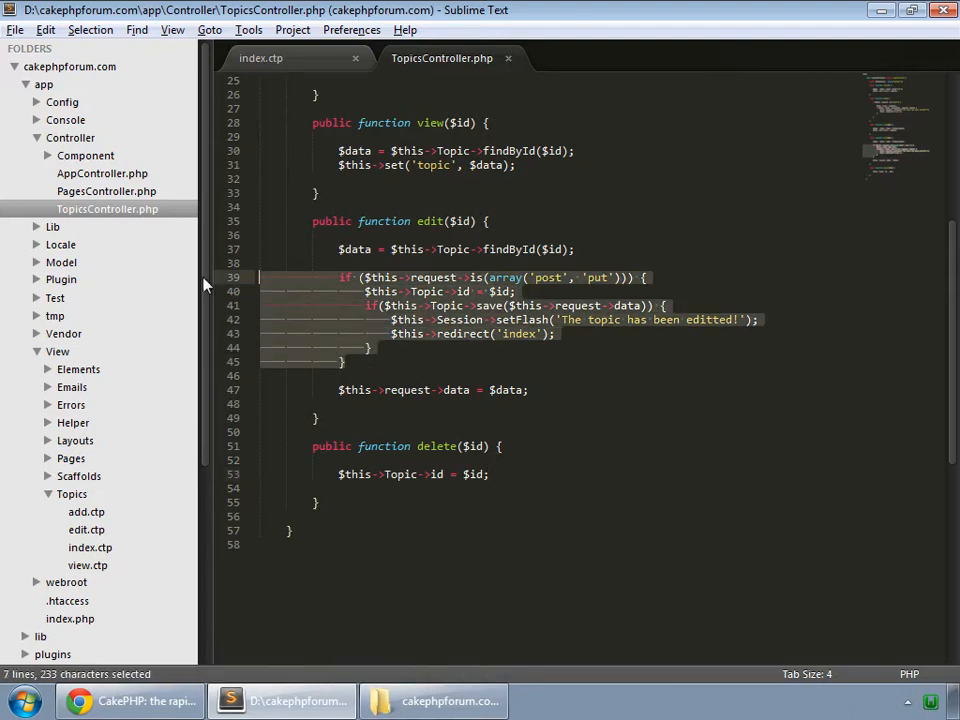
{"action": "left_click", "coordinate": [492, 474]}
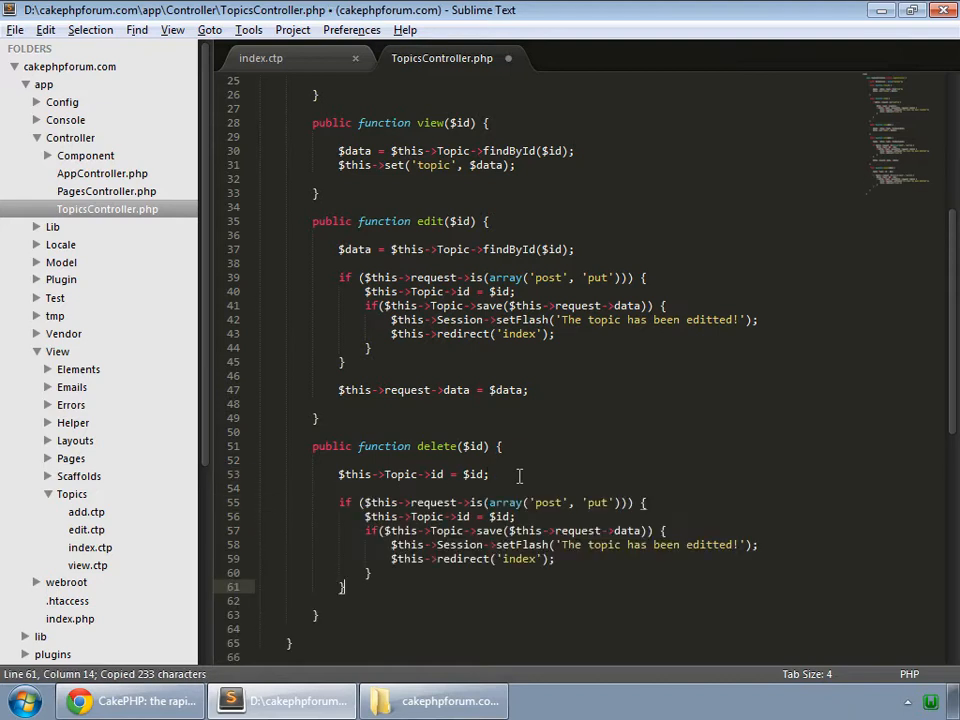
{"action": "key", "text": "ctrl+s"}
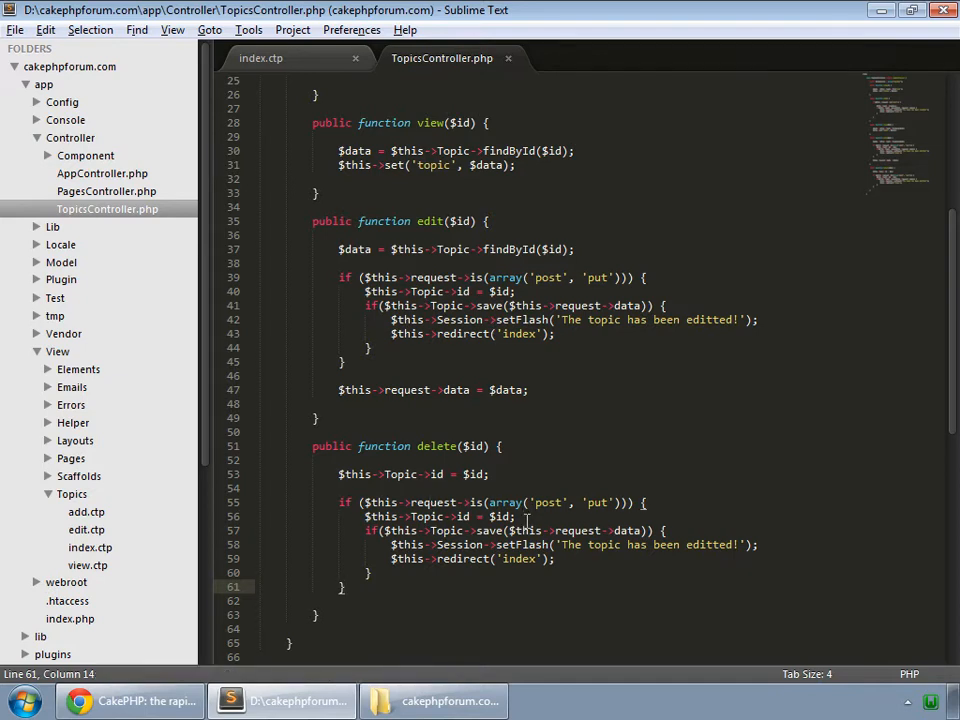
{"action": "left_click_drag", "start_coordinate": [364, 516], "coordinate": [516, 516]}
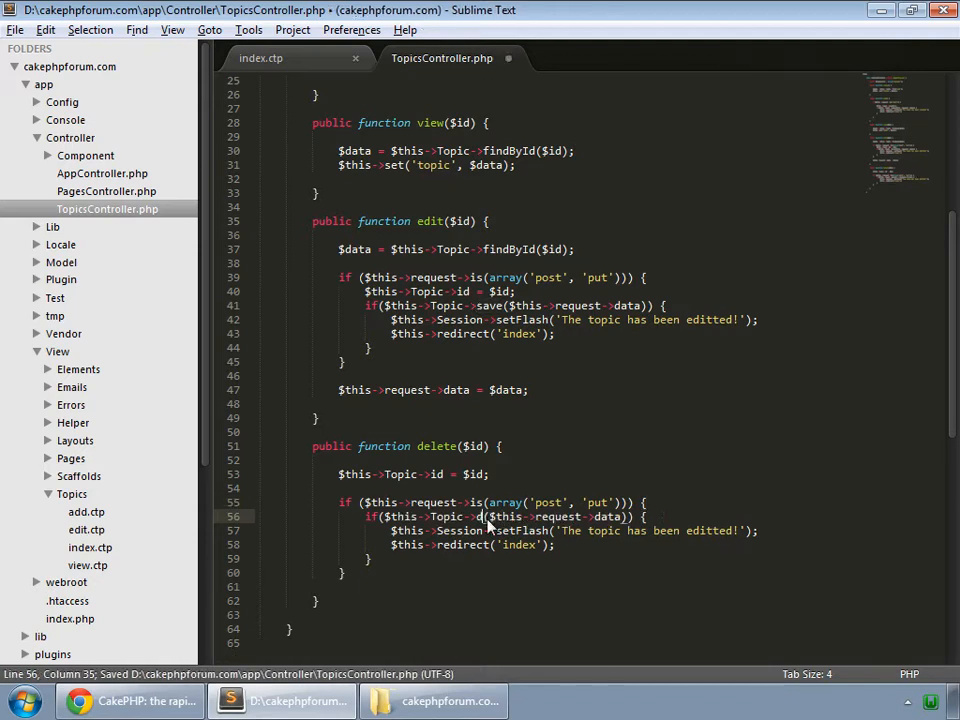
{"action": "type", "text": "delete"}
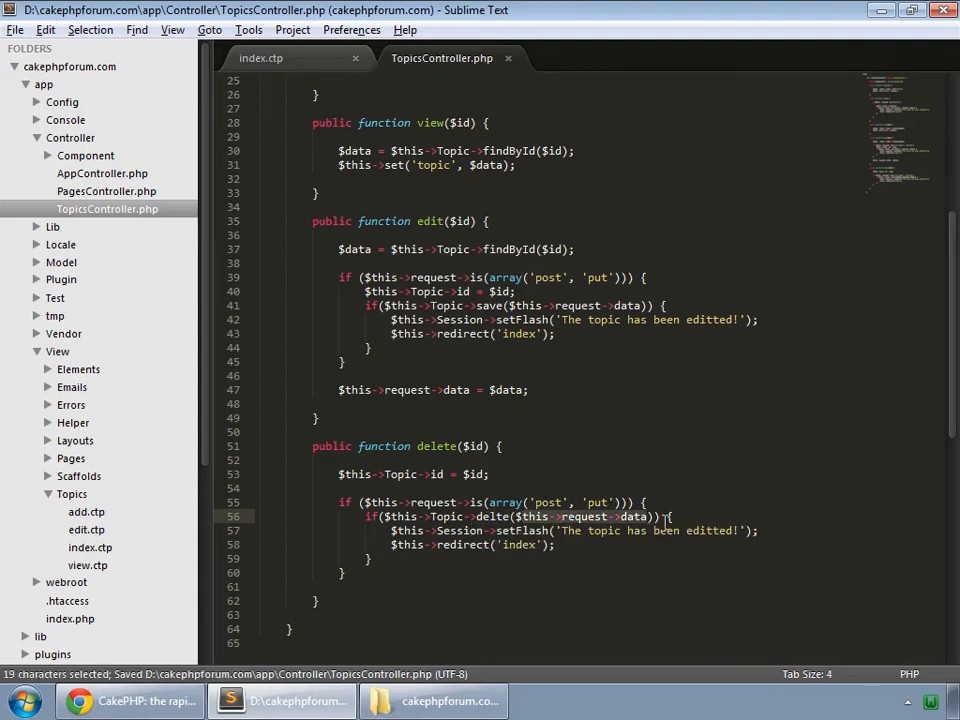
{"action": "key", "text": "Delete"}
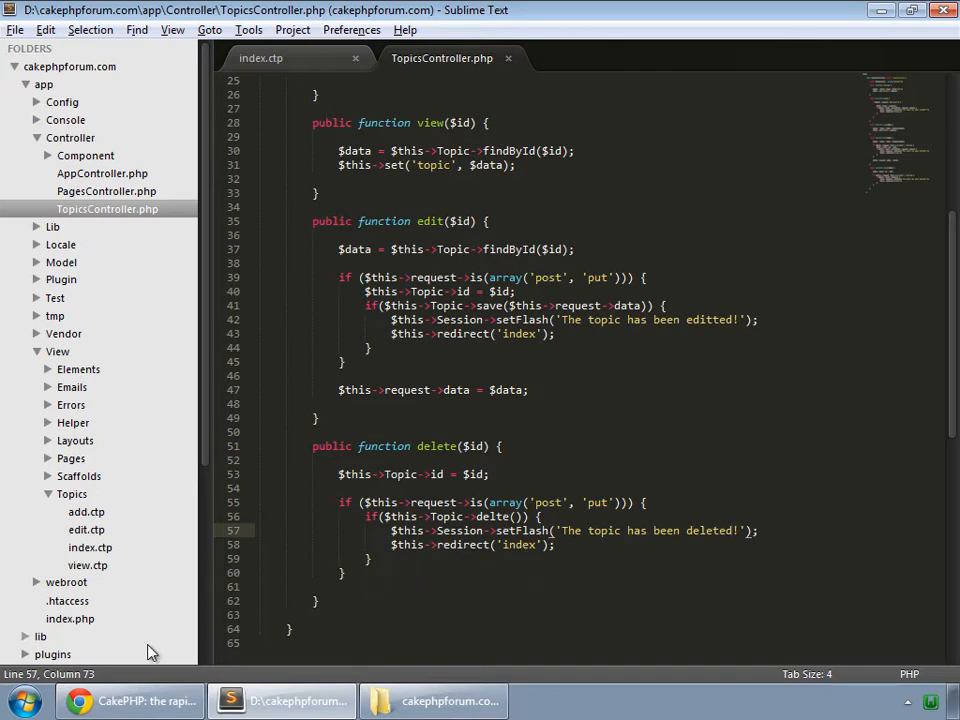
Step: In Chrome, delete the Test Again 1 topic and confirm; it lands on a Database Error page
{"action": "left_click", "coordinate": [130, 700]}
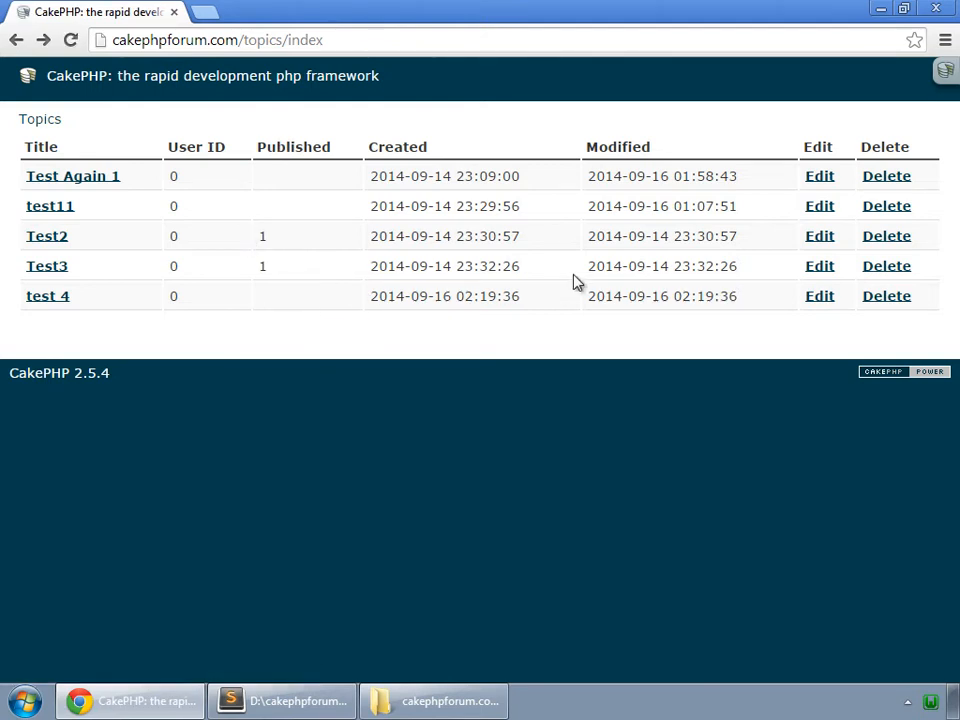
{"action": "mouse_move", "coordinate": [886, 176]}
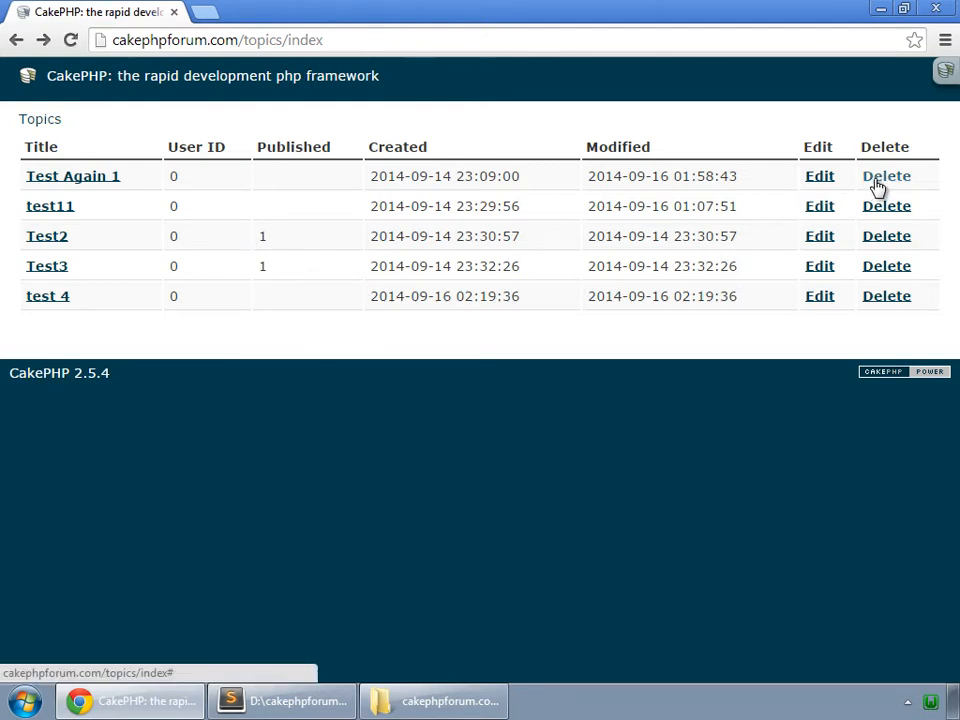
{"action": "left_click", "coordinate": [886, 176]}
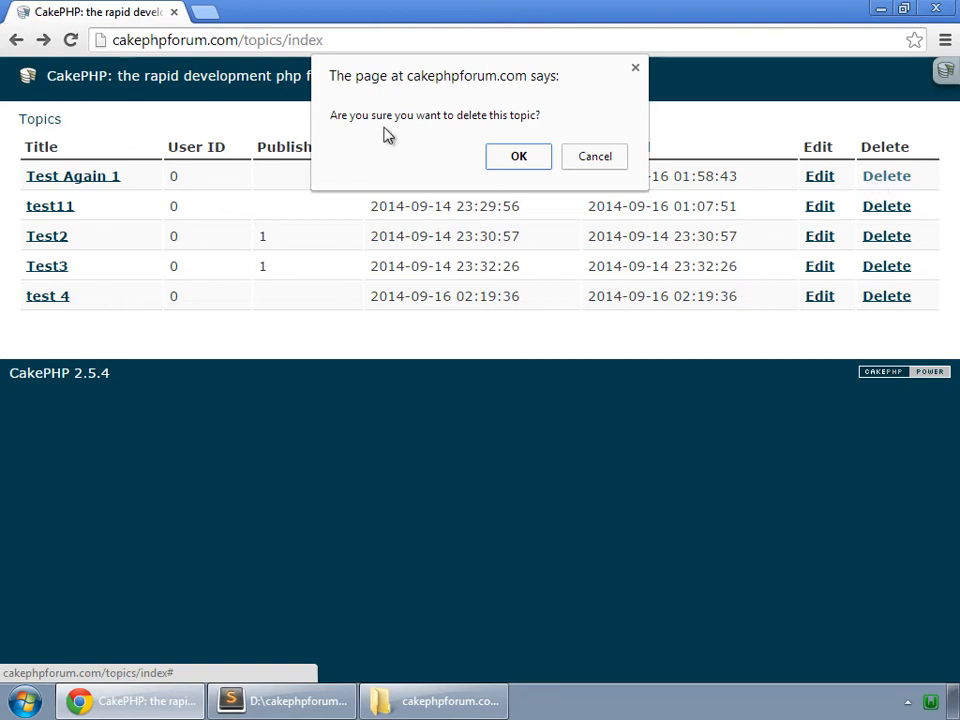
{"action": "mouse_move", "coordinate": [398, 138]}
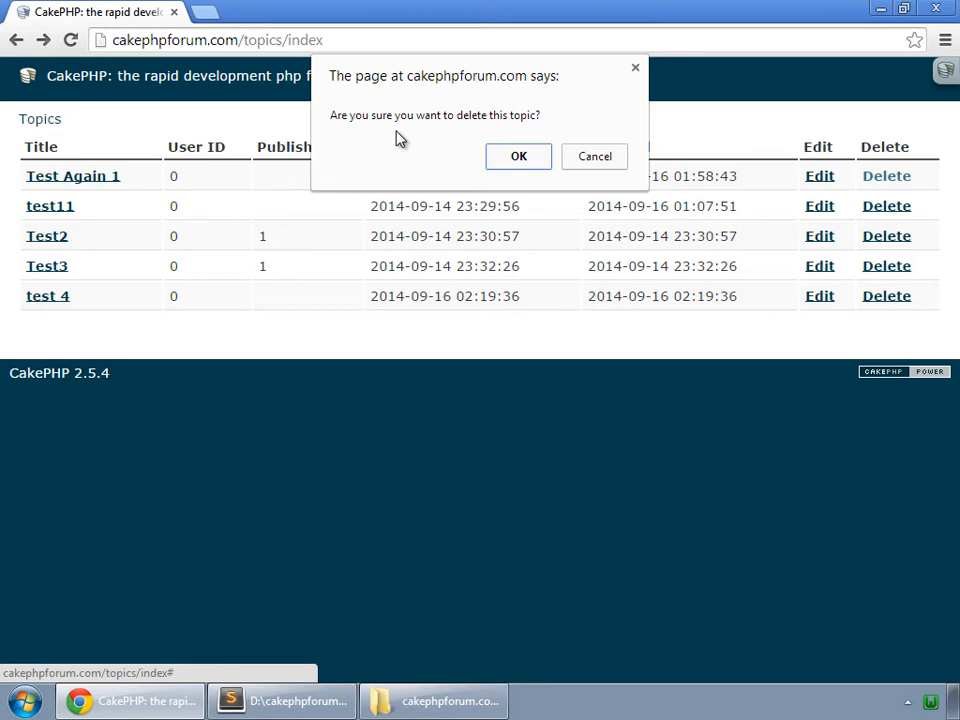
{"action": "left_click", "coordinate": [518, 156]}
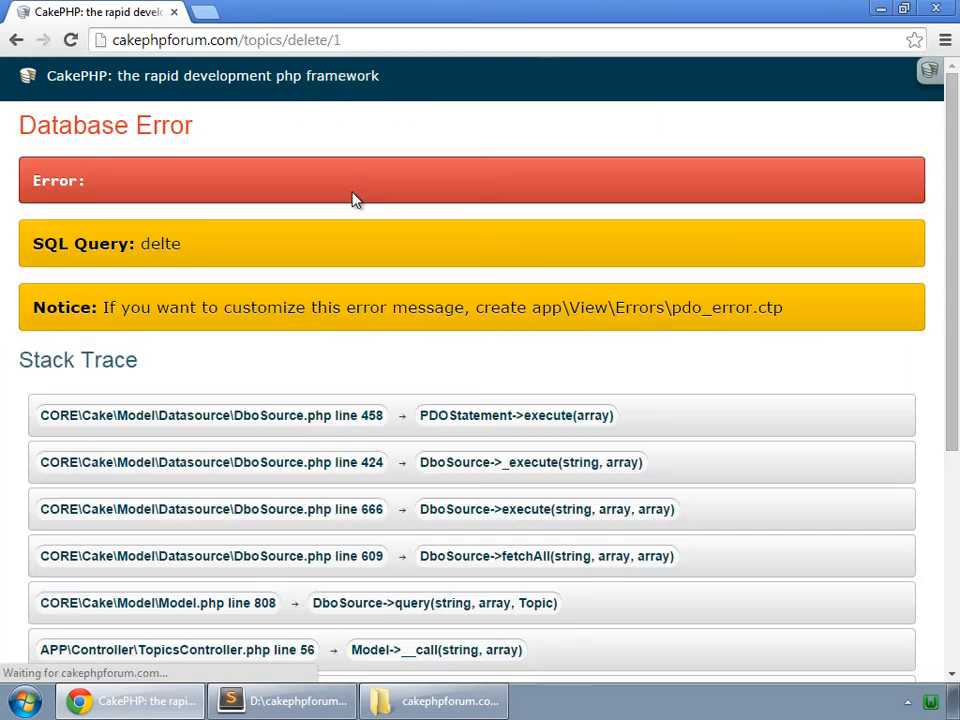
{"action": "mouse_move", "coordinate": [256, 250]}
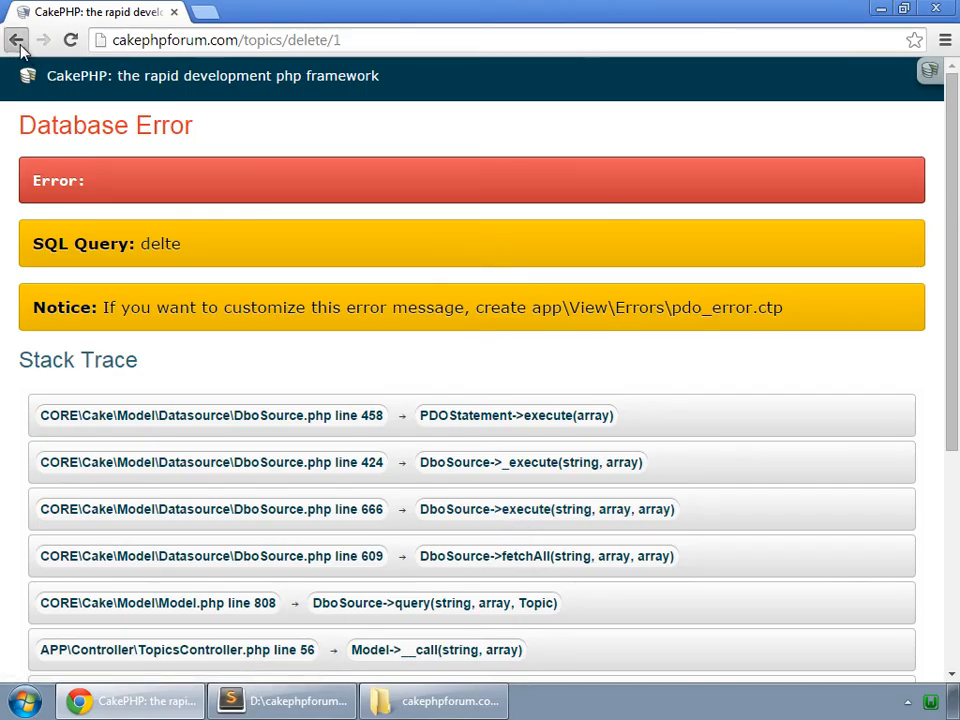
Step: Go back from the Database Error page to the topics index
{"action": "left_click", "coordinate": [16, 40]}
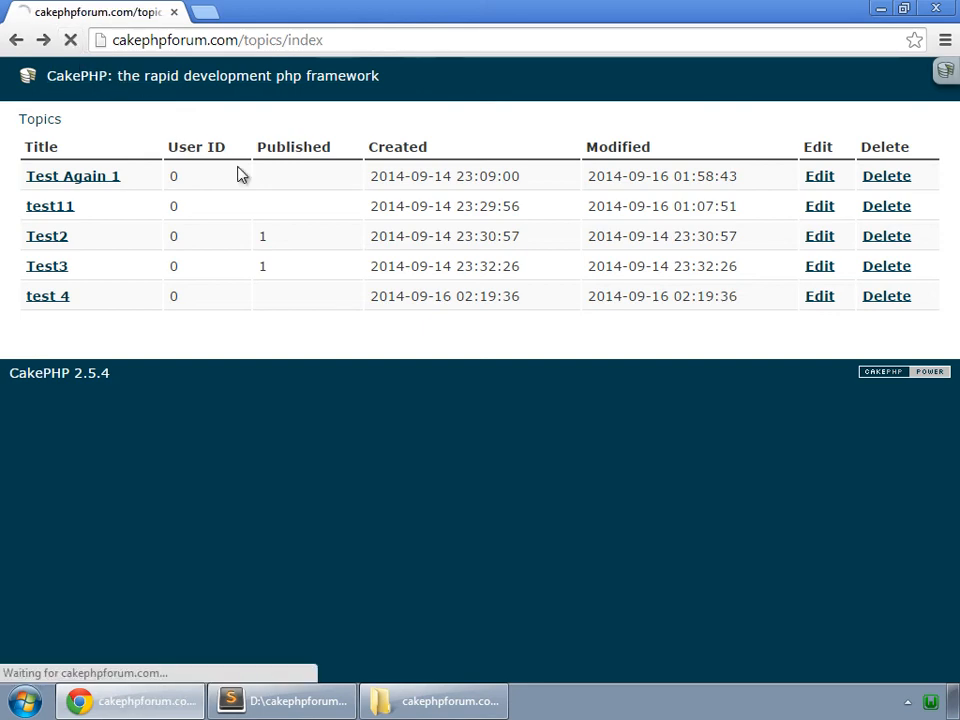
Step: Delete Test Again 1 and confirm, leaving four topics with 'The topic has been deleted!' shown
{"action": "left_click", "coordinate": [886, 176]}
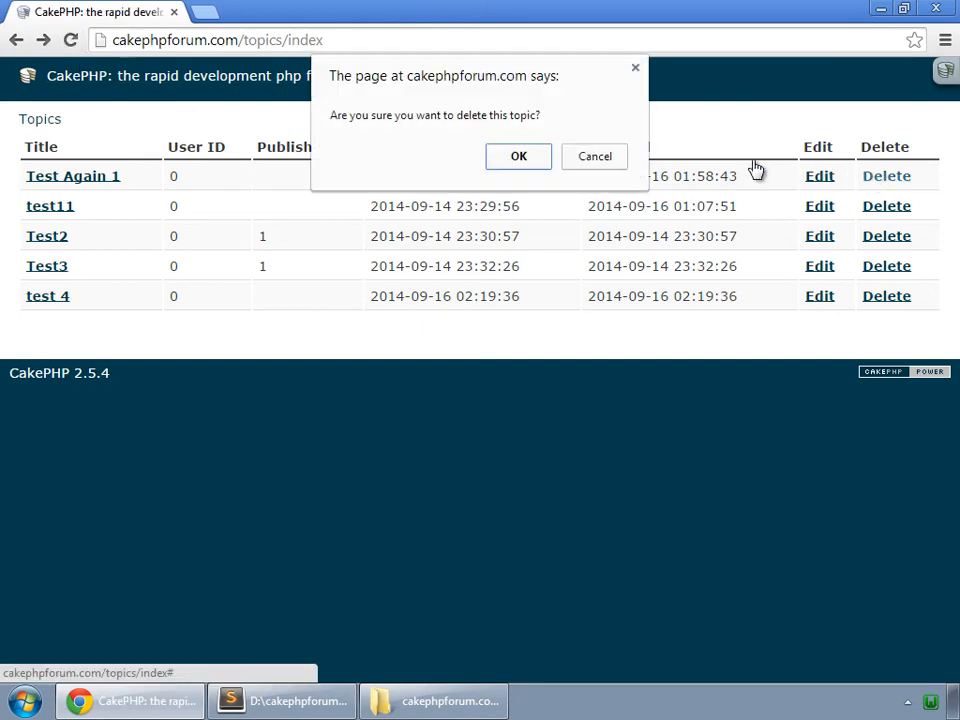
{"action": "left_click", "coordinate": [518, 156]}
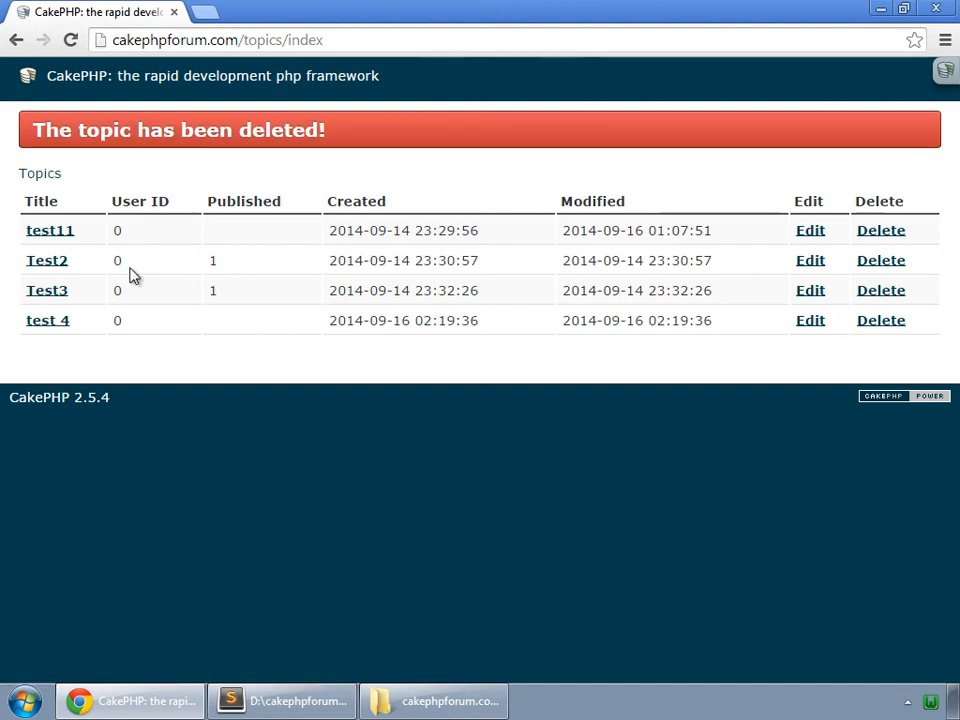
{"action": "mouse_move", "coordinate": [240, 384]}
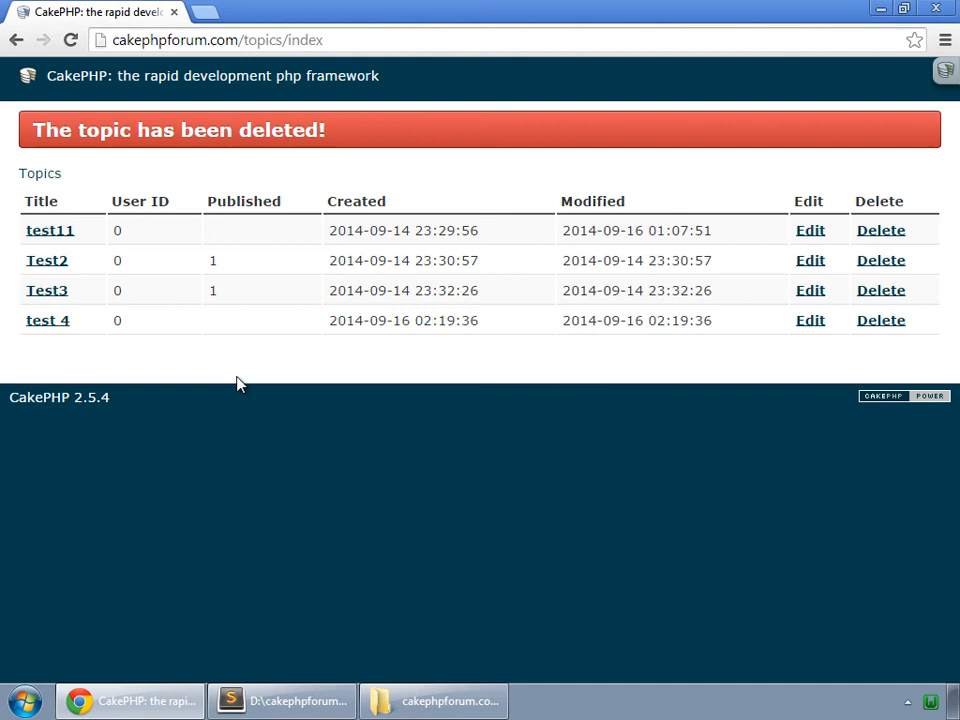
{"action": "mouse_move", "coordinate": [216, 32]}
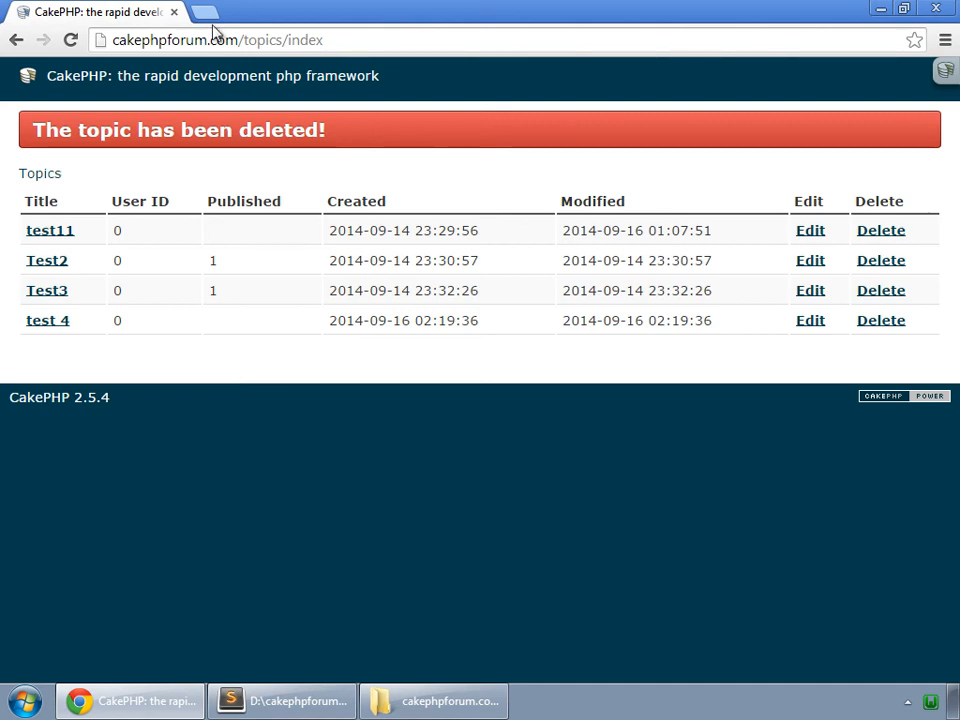